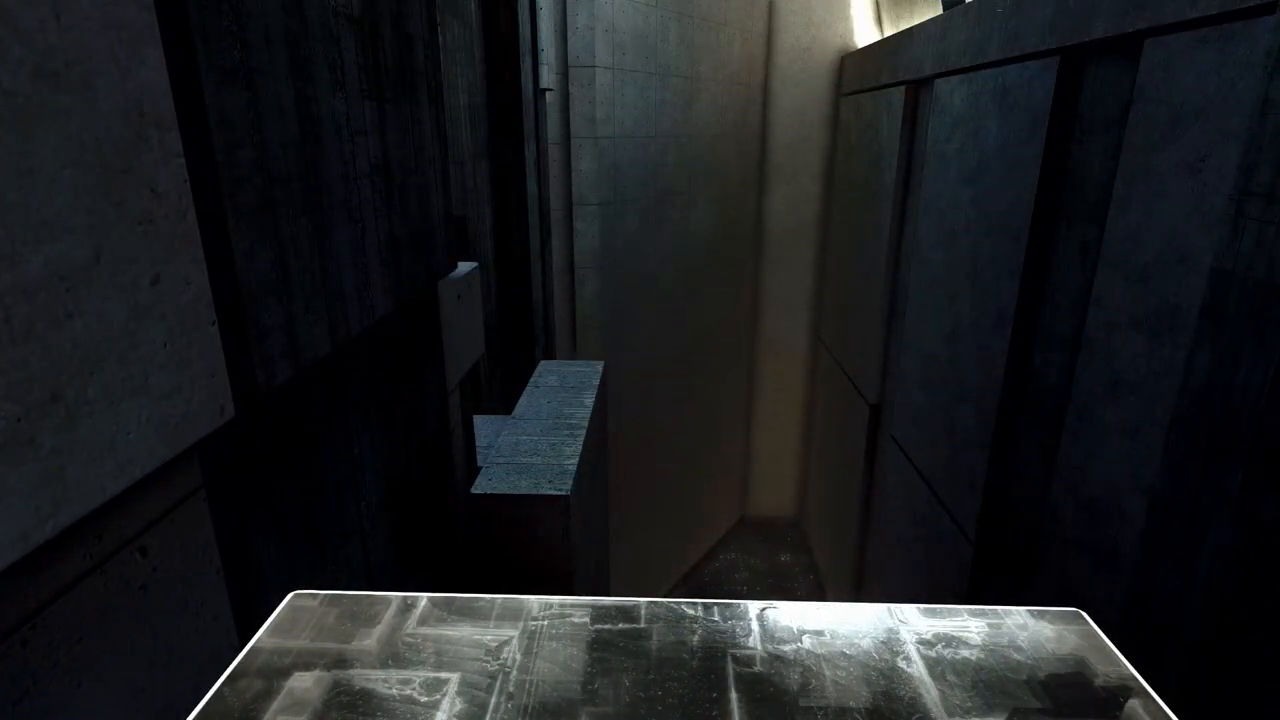
pyautogui.moveTo(640, 360)
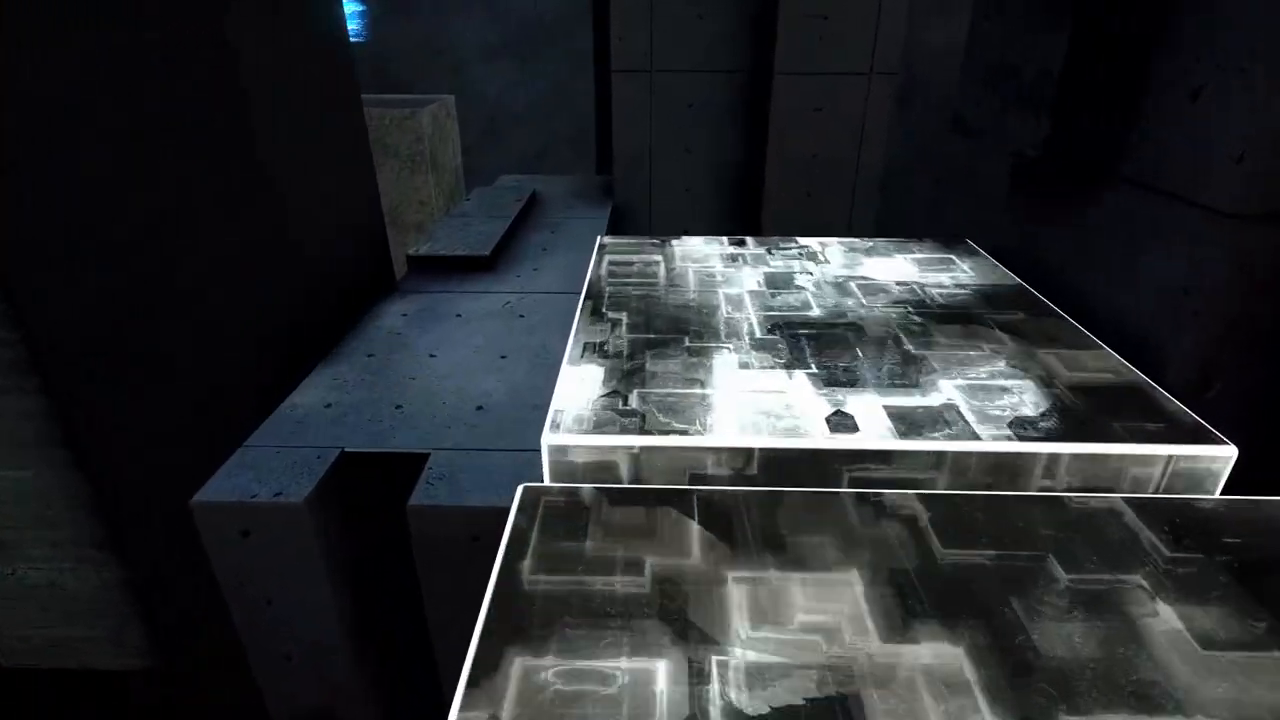
pyautogui.moveTo(640, 360)
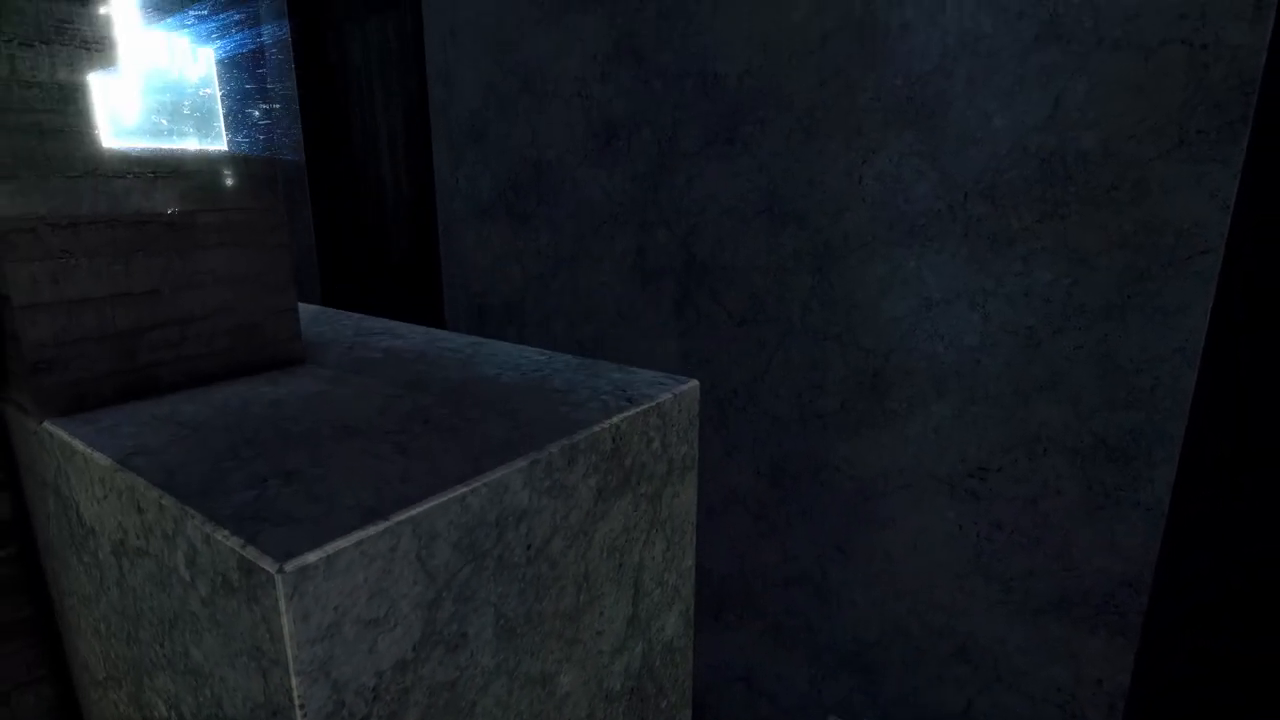
pyautogui.moveTo(640, 360)
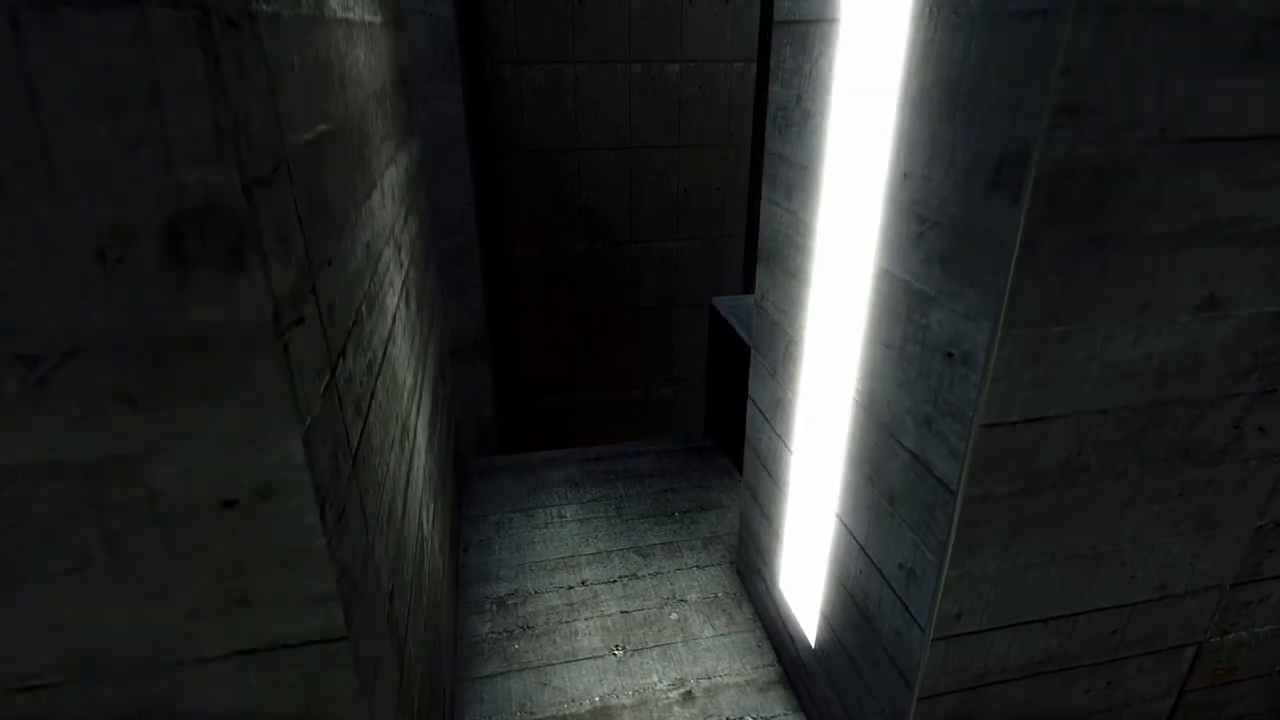
pyautogui.moveTo(640, 360)
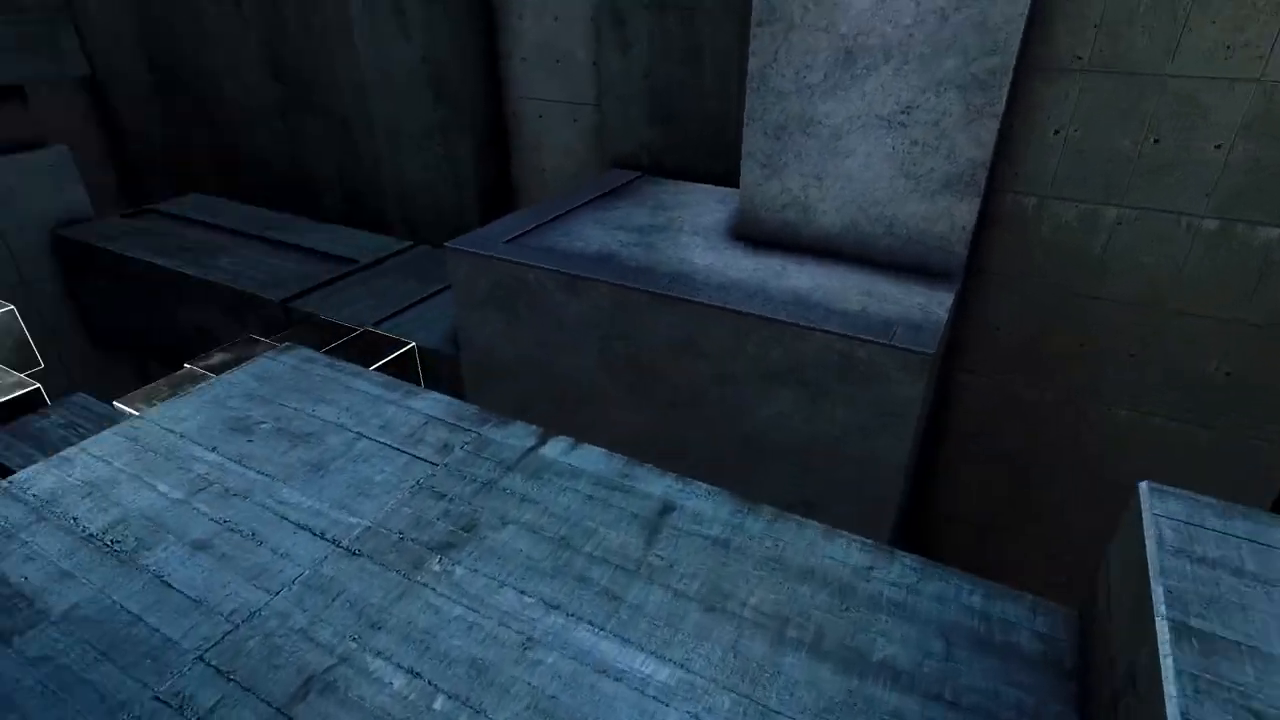
pyautogui.moveTo(640, 360)
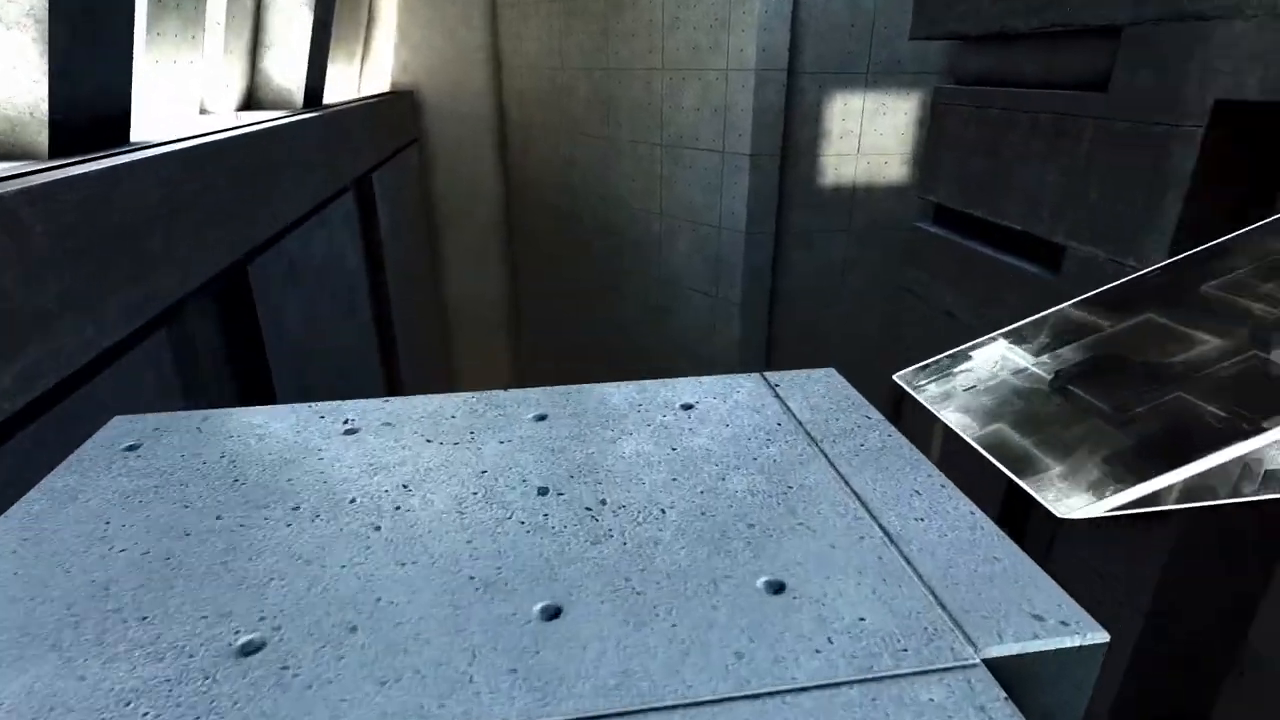
pyautogui.moveTo(640, 360)
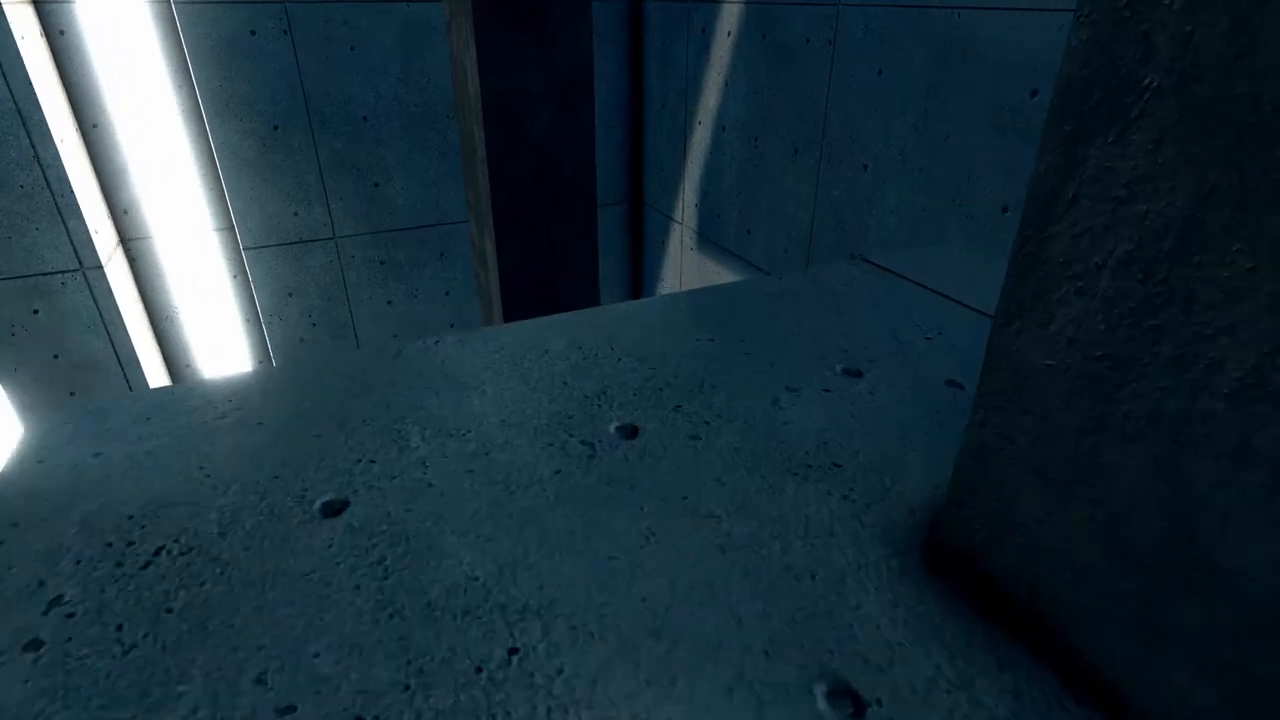
pyautogui.moveTo(640, 360)
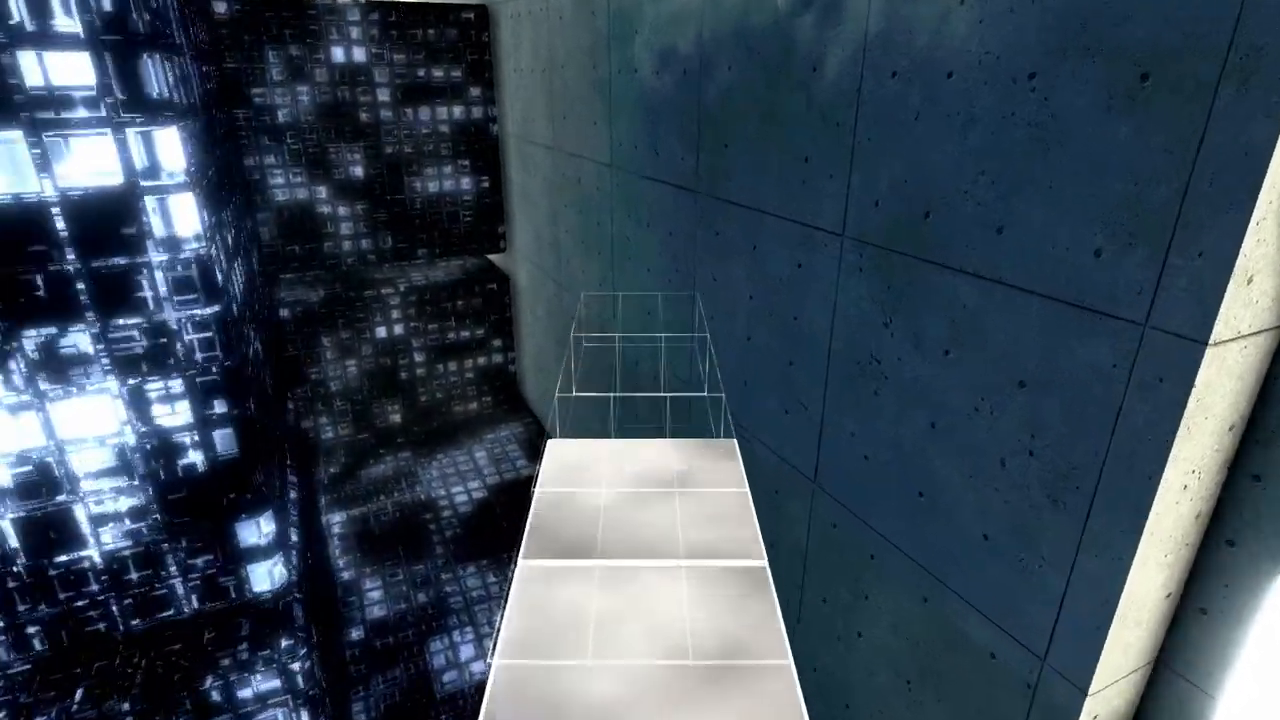
pyautogui.moveTo(640, 360)
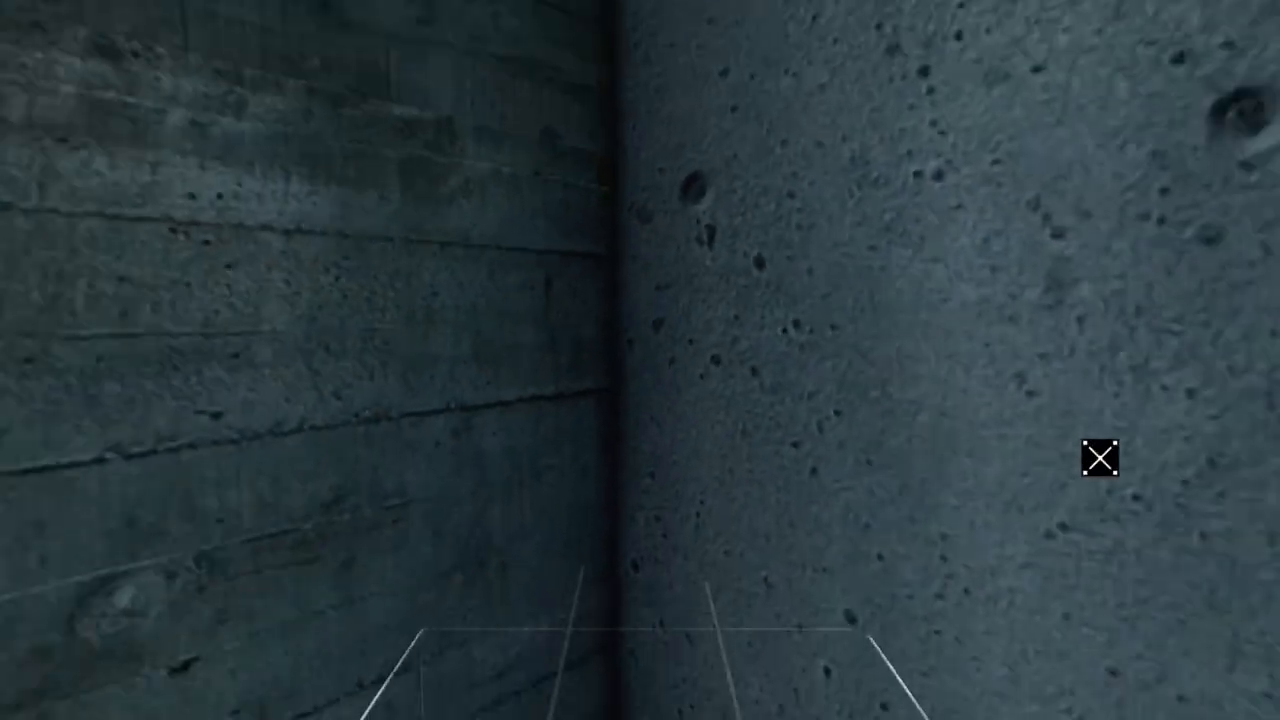
pyautogui.moveTo(640, 360)
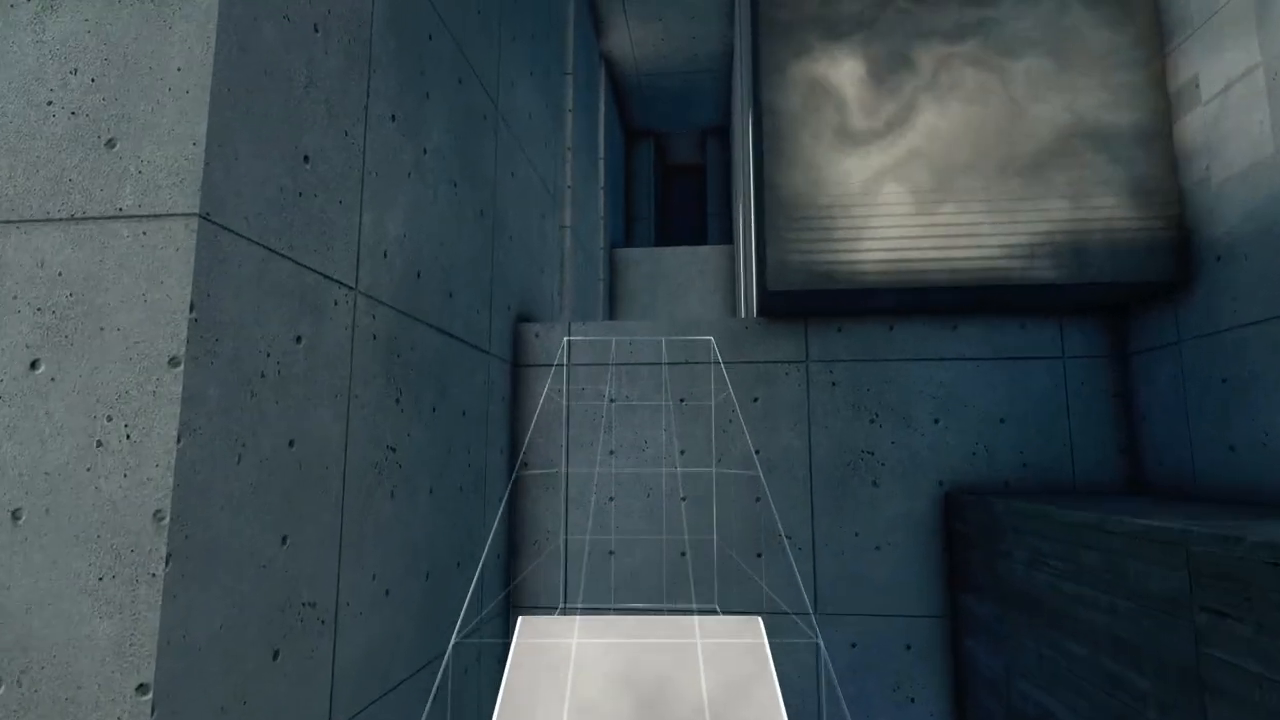
pyautogui.moveTo(640, 360)
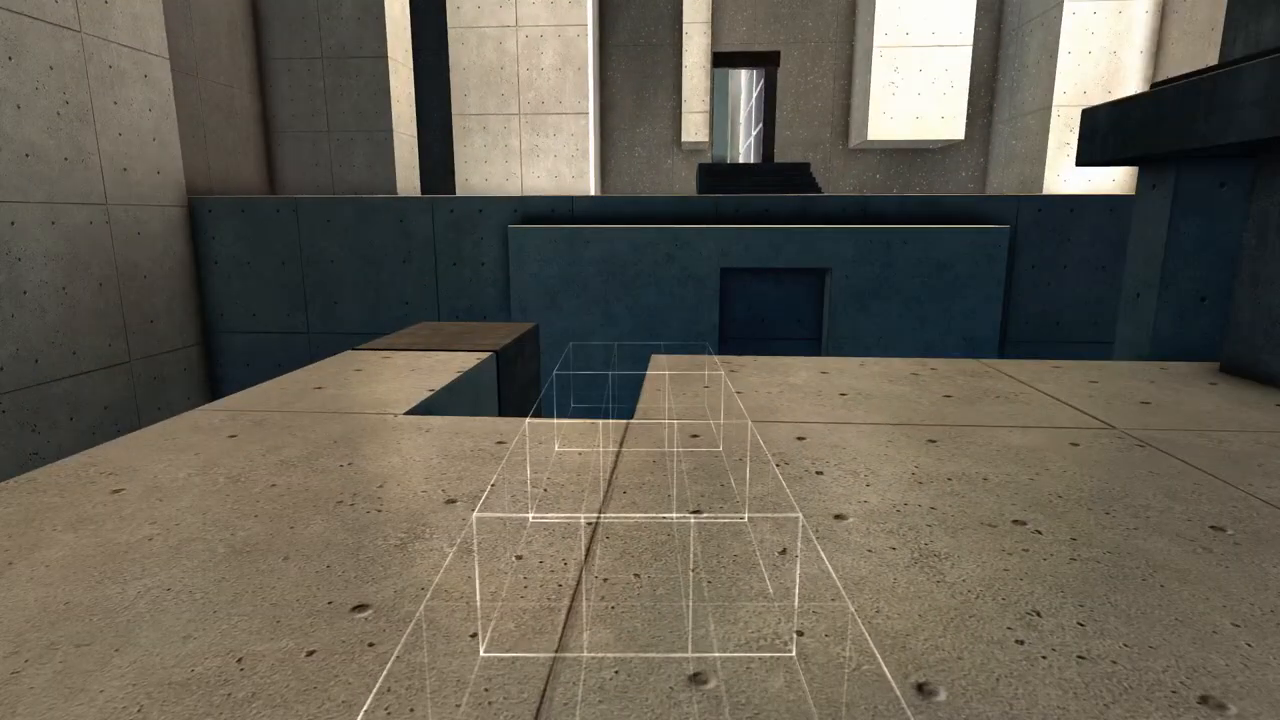
pyautogui.moveTo(640, 360)
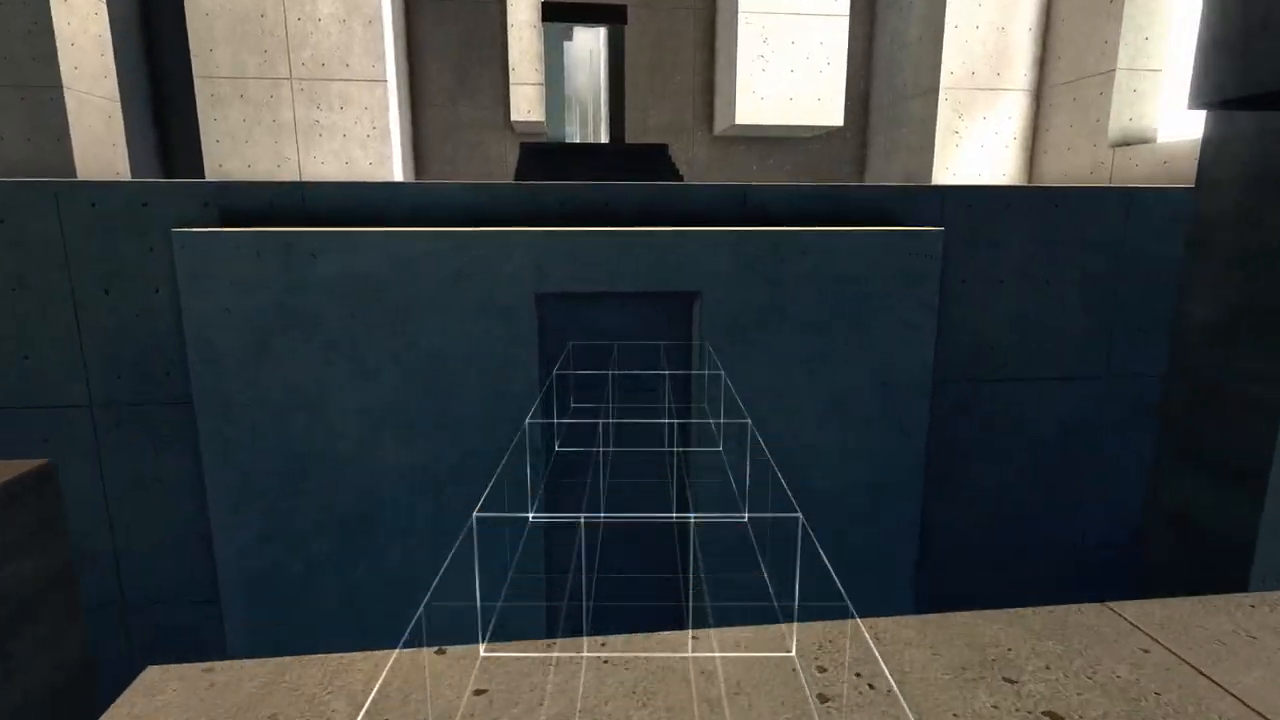